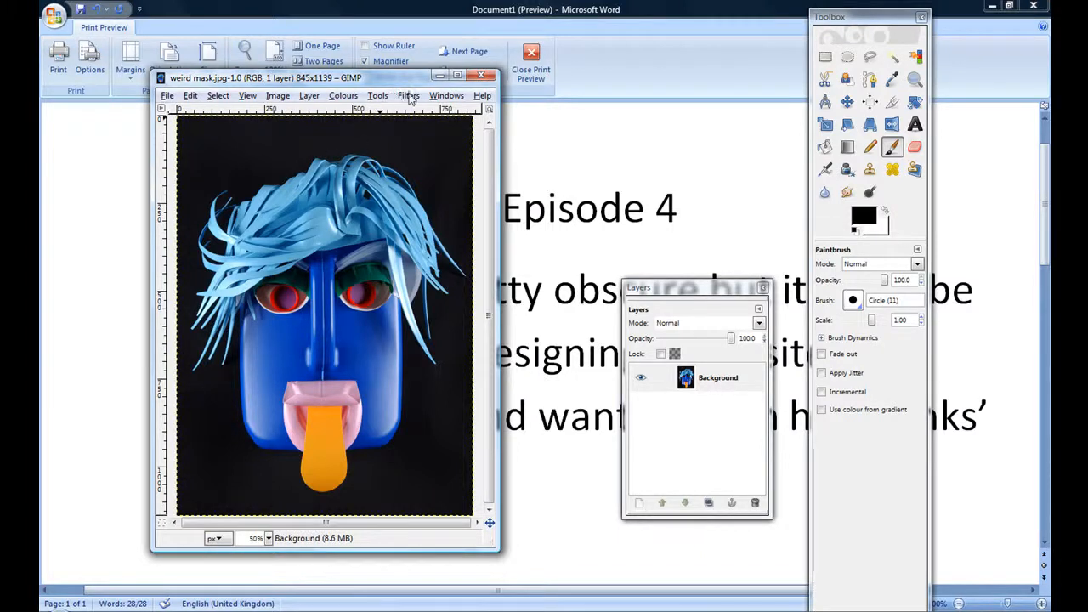
Step: Reach the Image Map plug-in through the Filters menu for weird mask.jpg
left_click(408, 95)
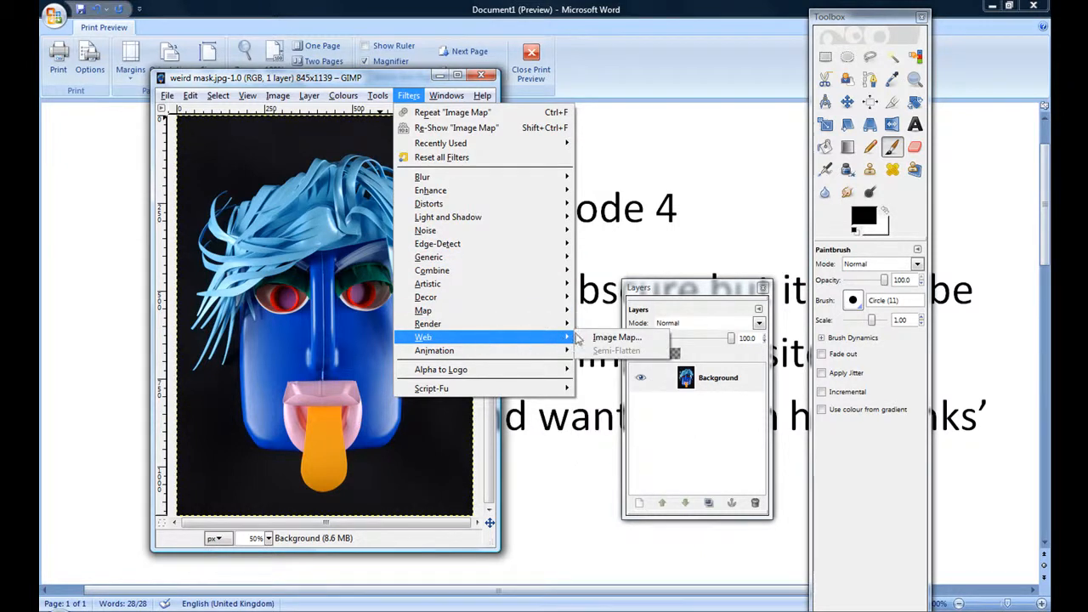
mouse_move(616, 336)
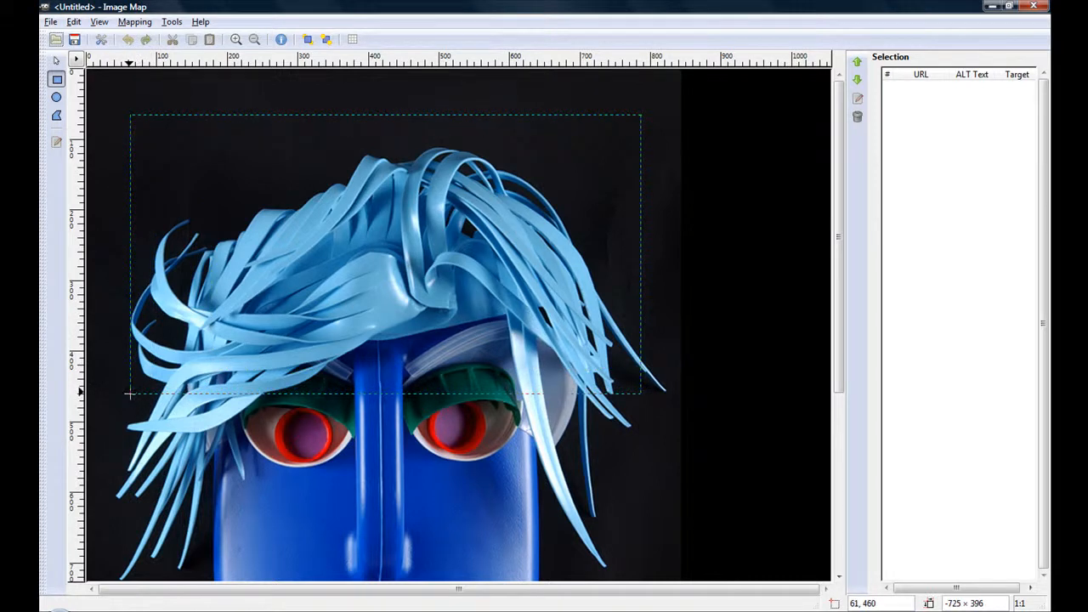
left_click_drag(129, 113, 643, 395)
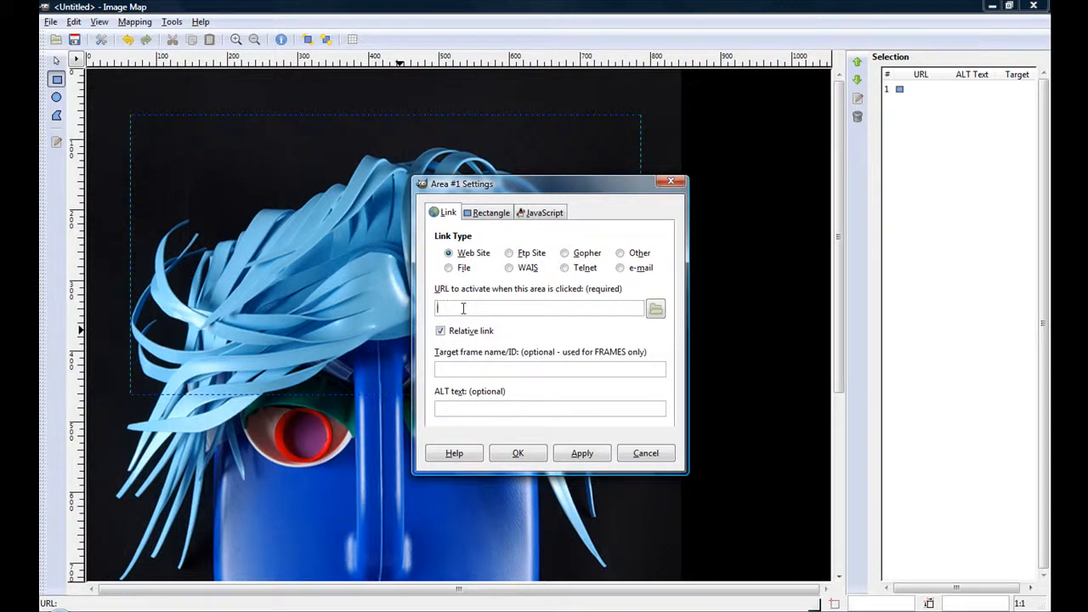
type("www.google.co.uk")
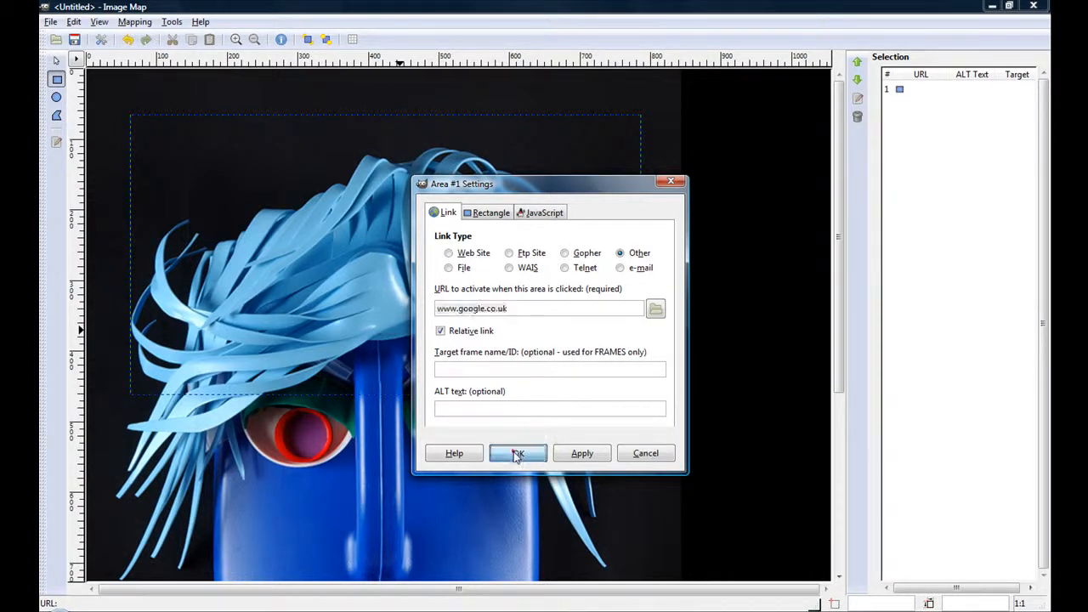
left_click(517, 452)
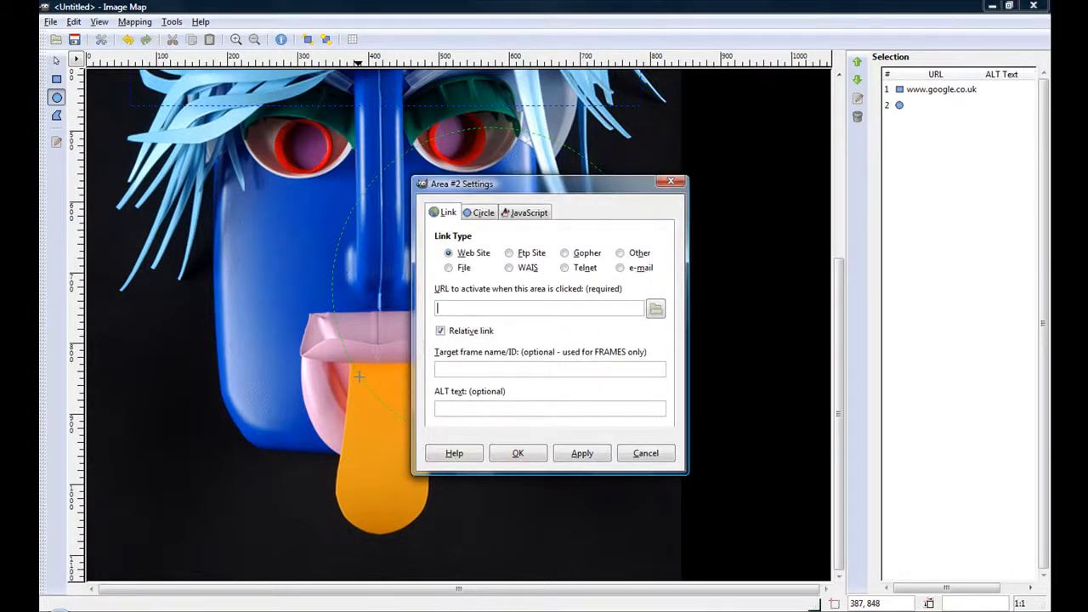
type("www.youtu")
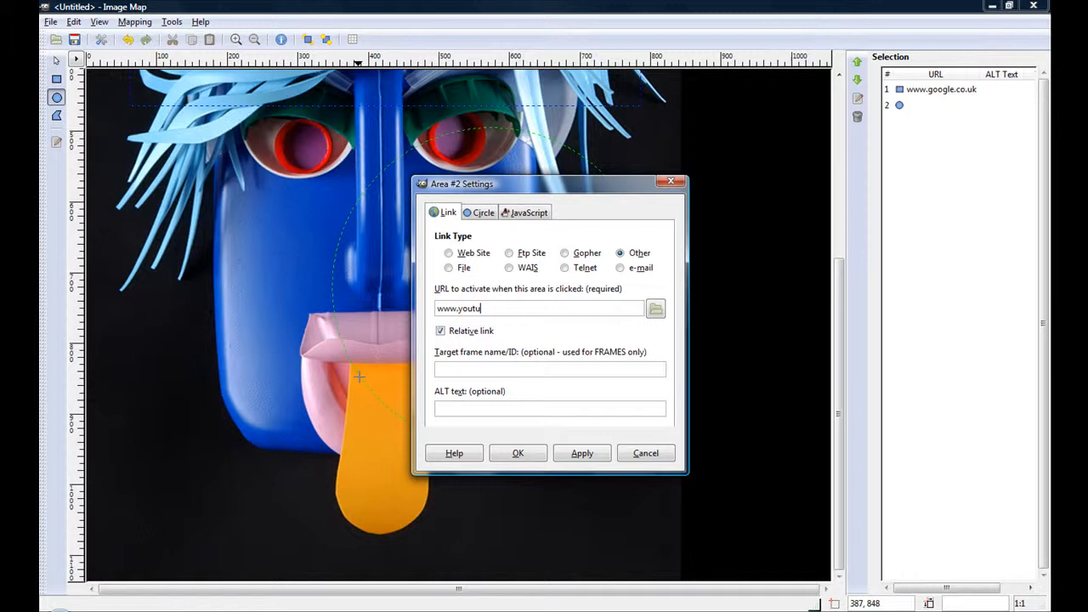
type("be.co.u")
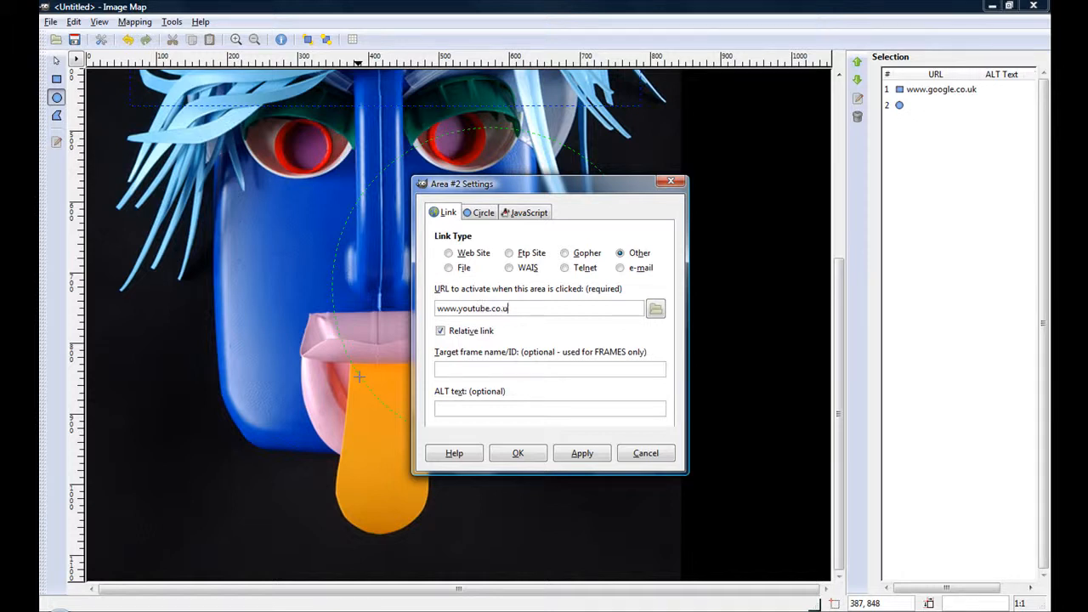
type("k")
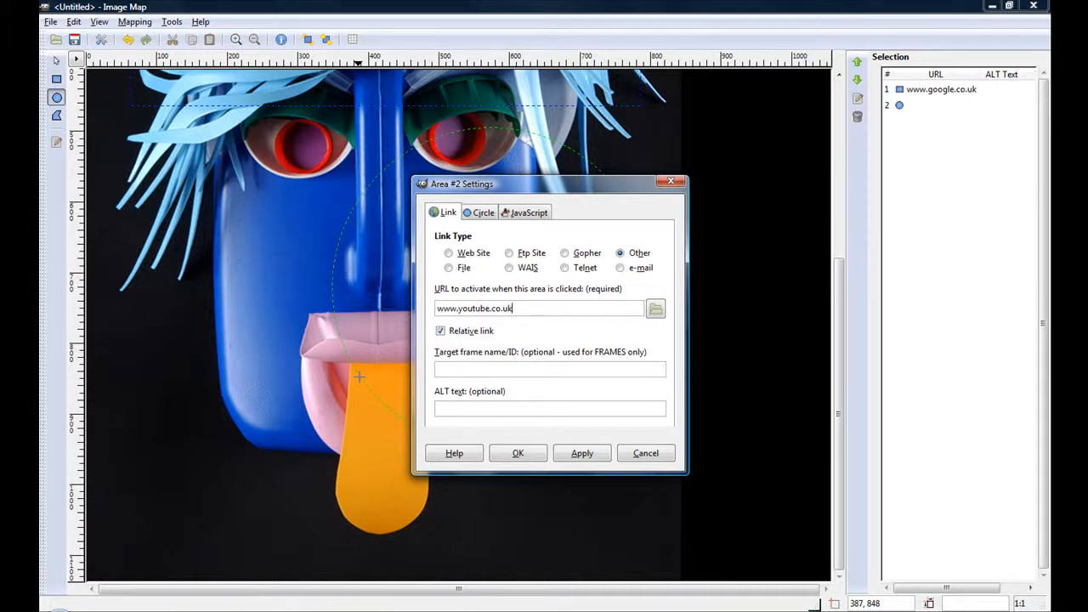
left_click(517, 453)
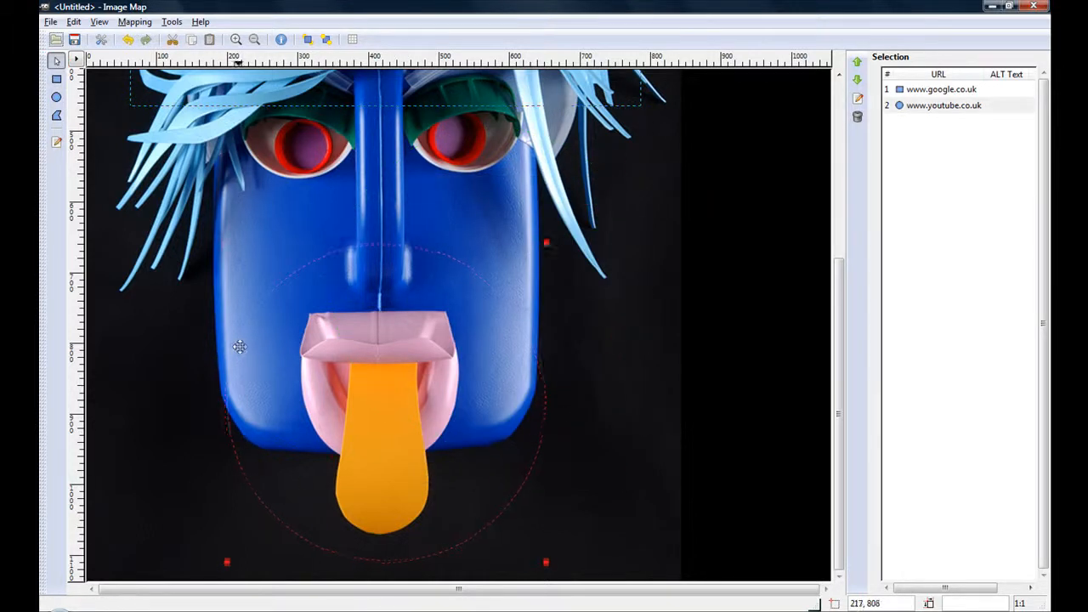
Step: Start Save As for the map, landing on the name 'weird mask.jpg.map' in Pictures
left_click(51, 21)
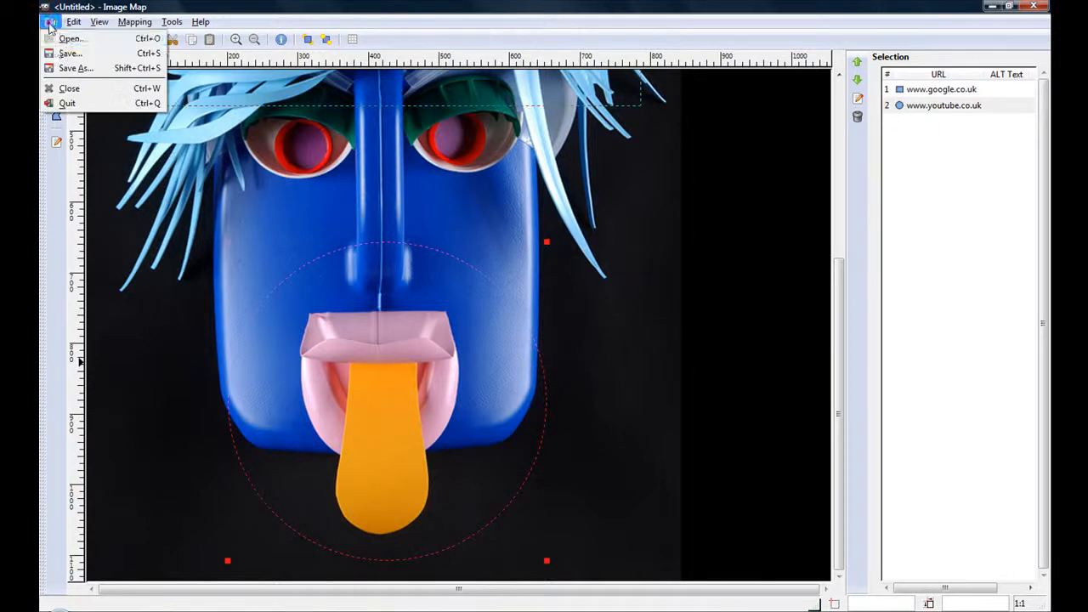
left_click(75, 68)
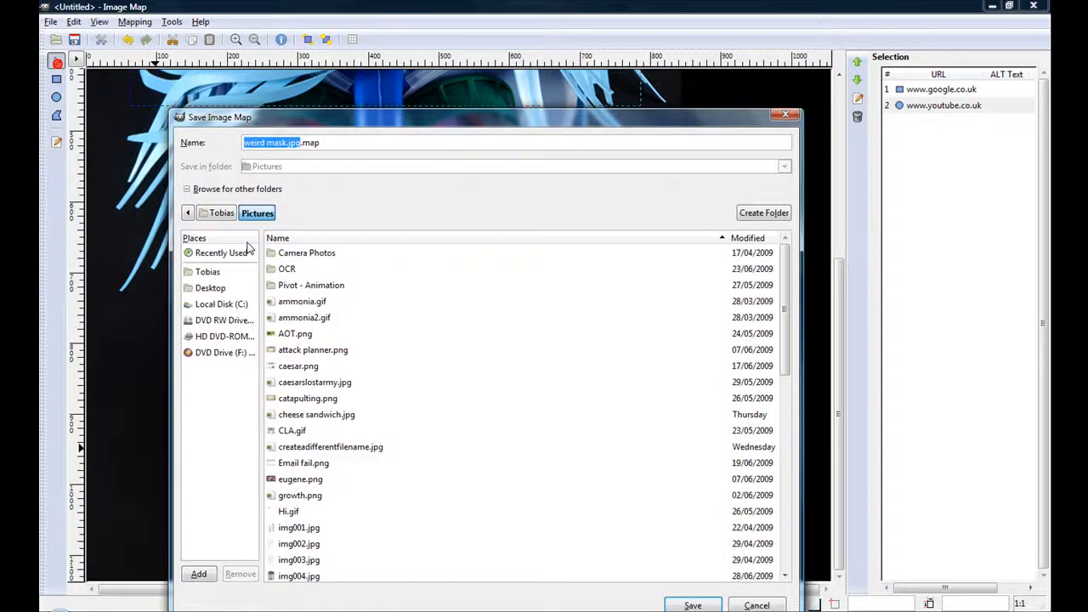
left_click(300, 143)
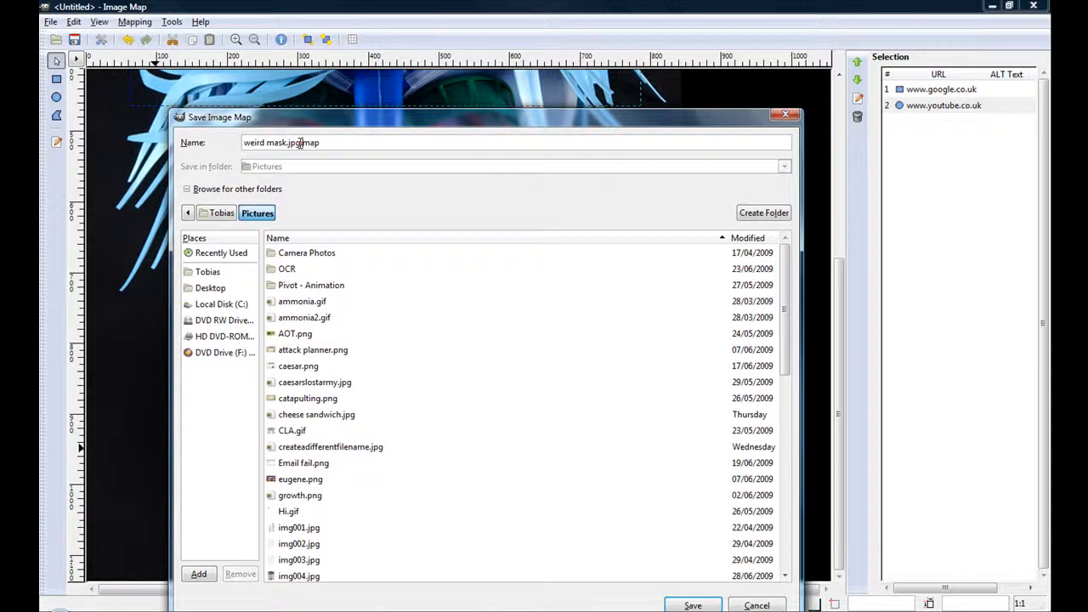